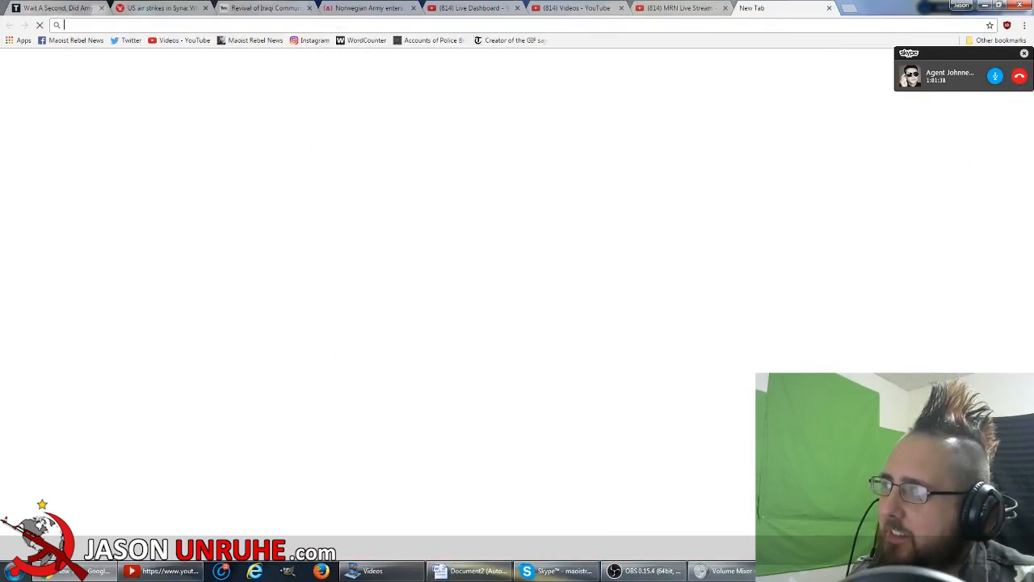
Go to the 8ch.net /leftypol/ board and scroll down to the video review thread.
type("leftypol/index.html")
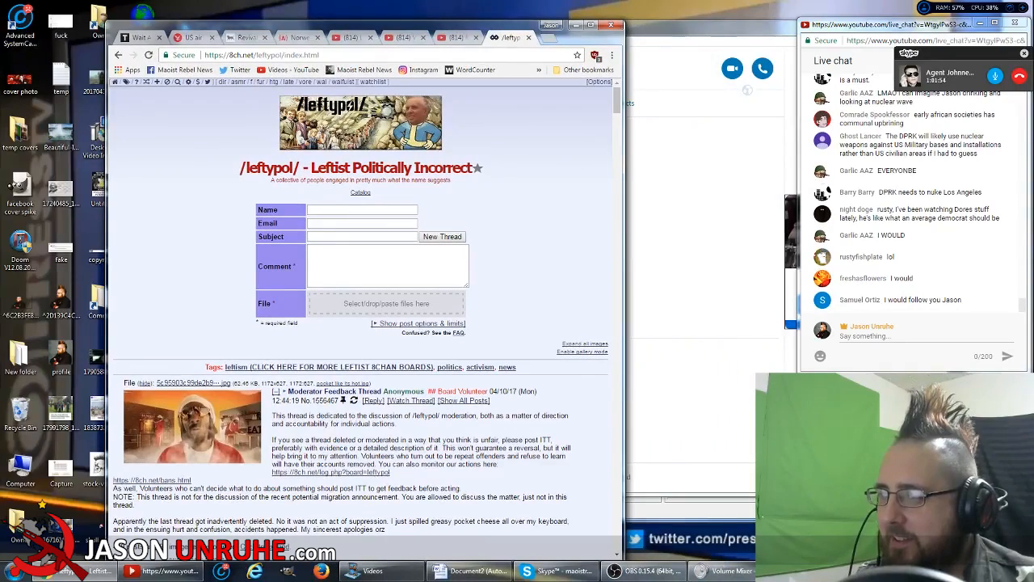
scroll("down", 3)
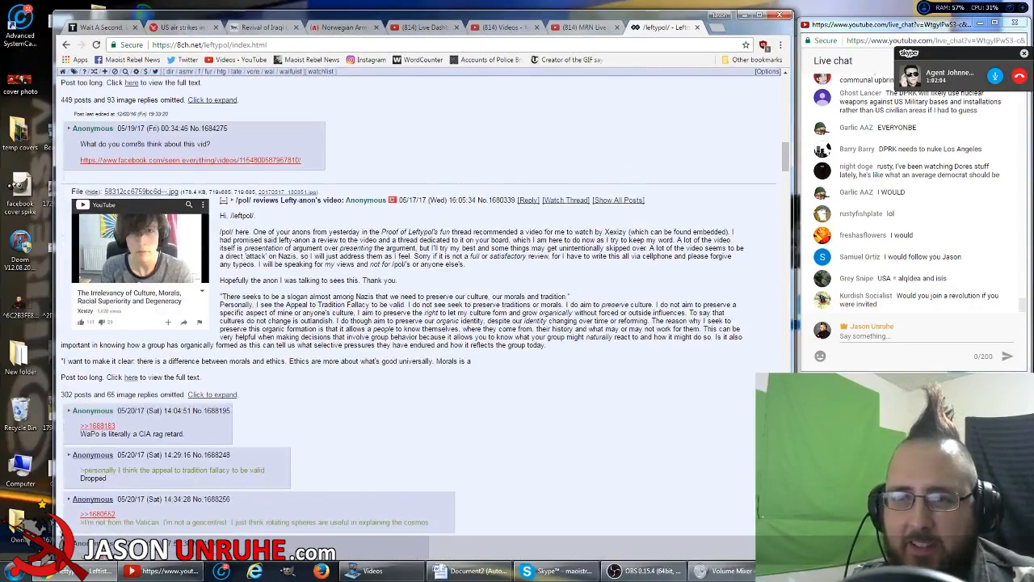
Highlight the opening post's text while reading, then move down to the video games thread.
scroll("down", 3)
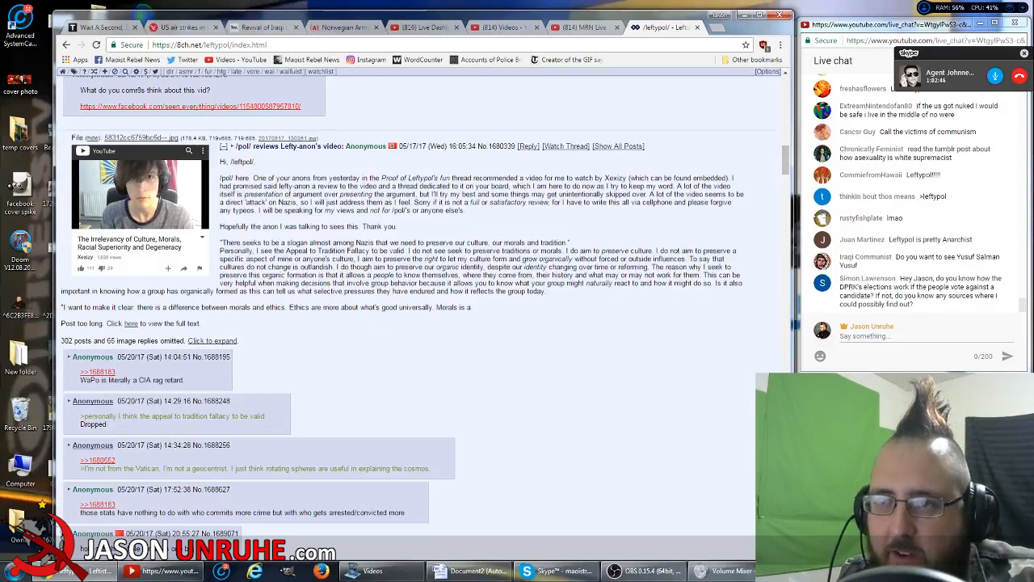
left_click_drag(219, 162, 546, 291)
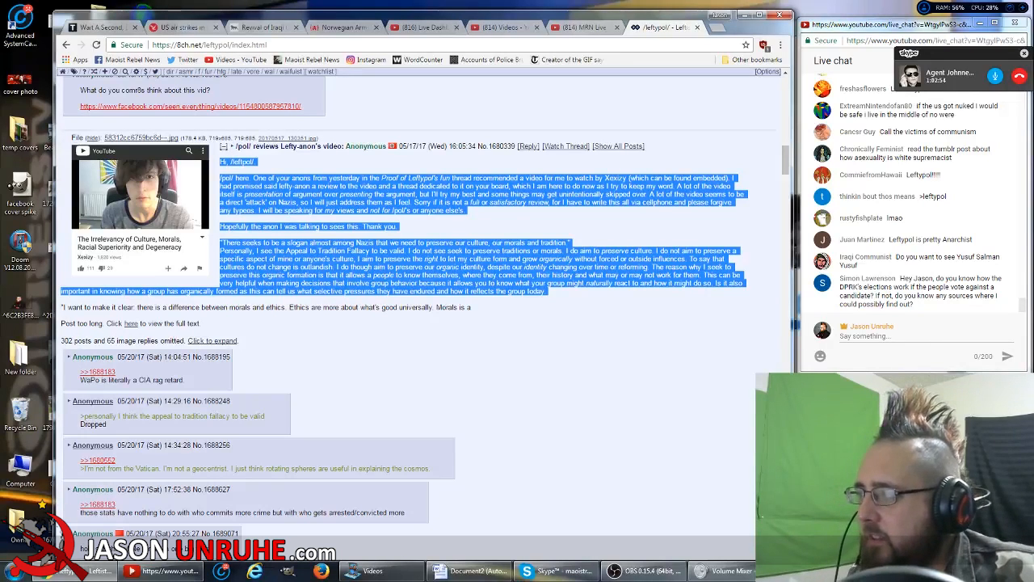
scroll("down", 3)
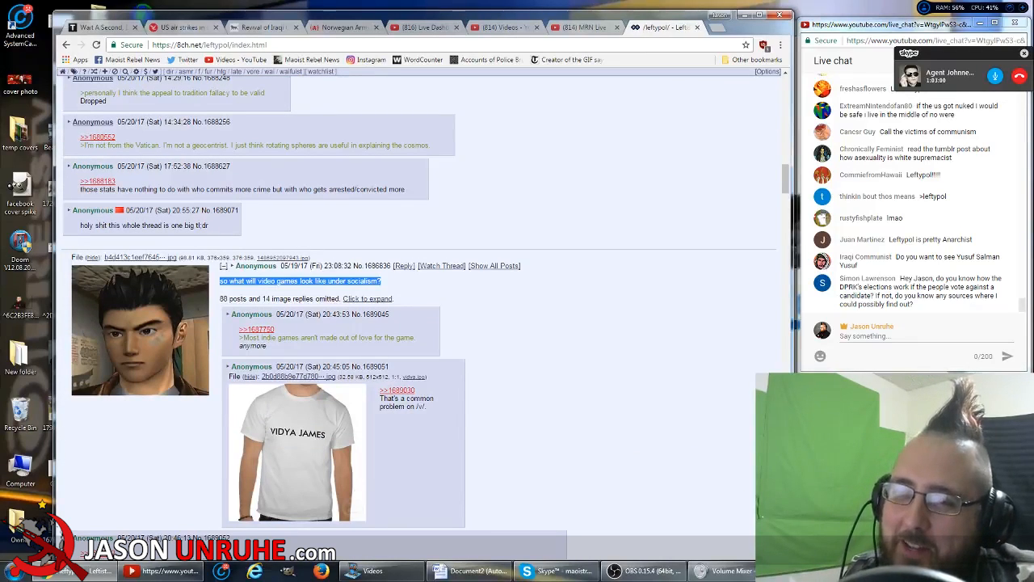
Scroll slightly to reveal replies in the video-games-under-socialism thread.
scroll("down", 3)
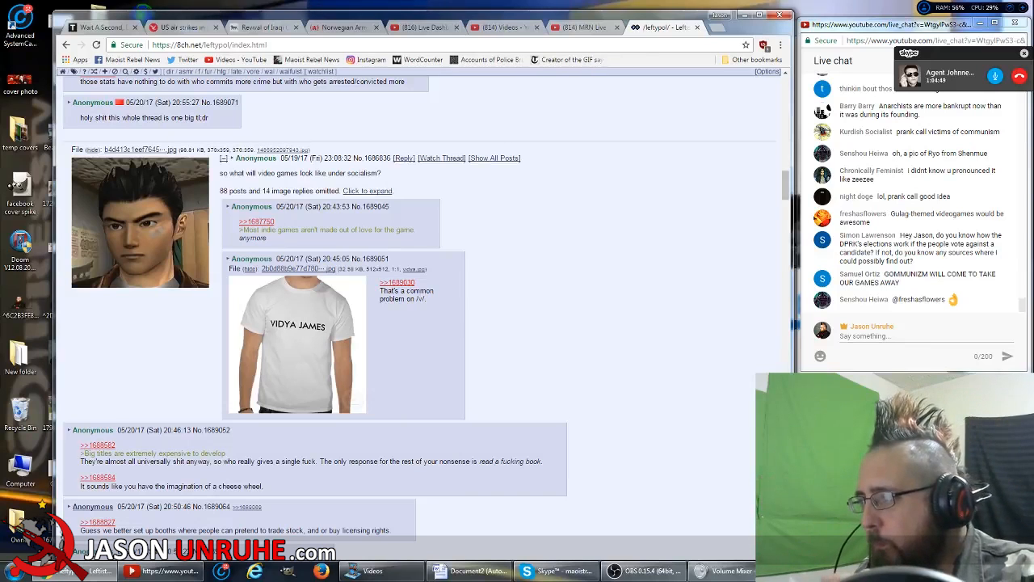
Scroll down the board index past the Trotsky and UK housing-affordability threads.
scroll("down", 3)
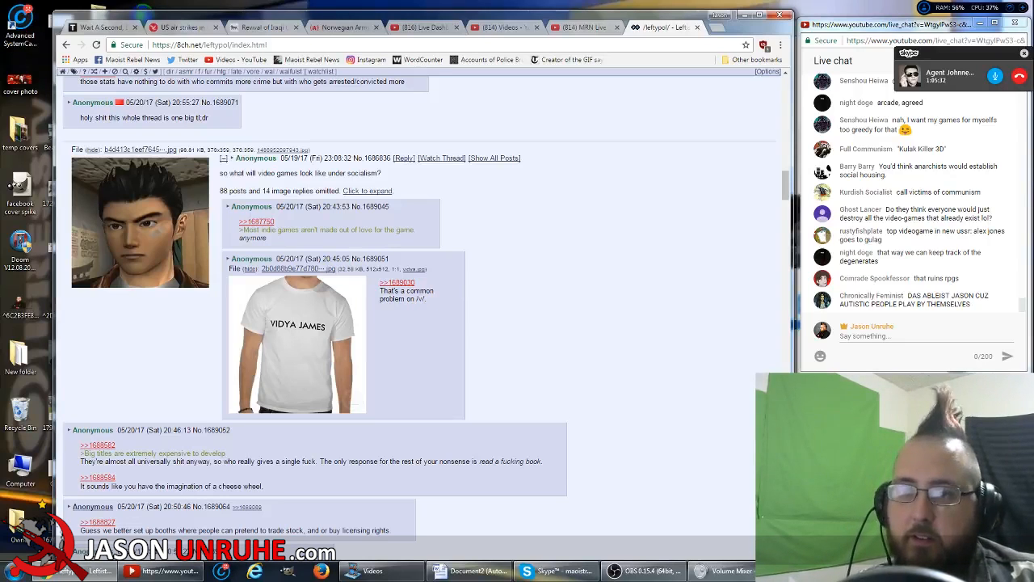
scroll("down", 3)
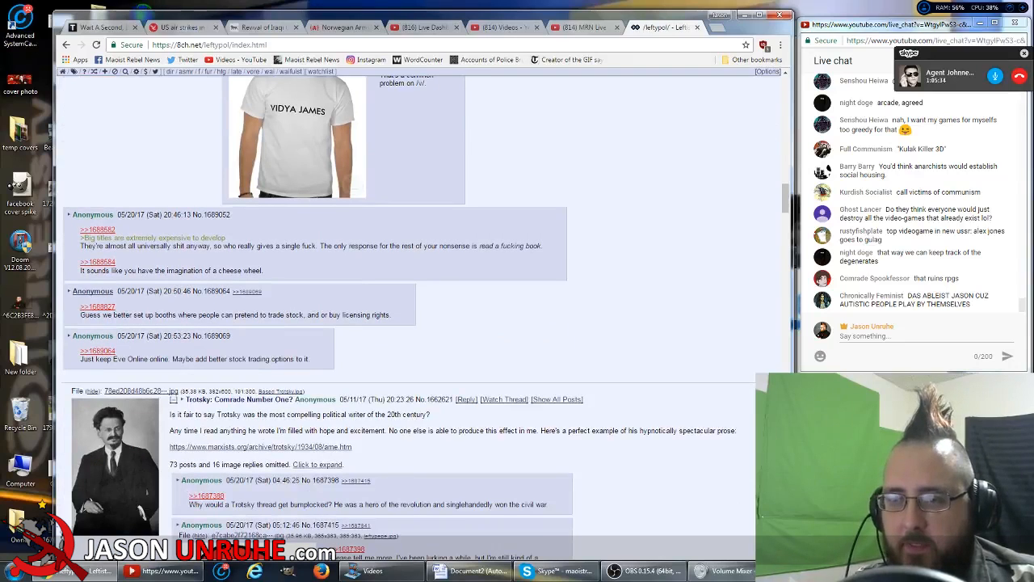
scroll("down", 3)
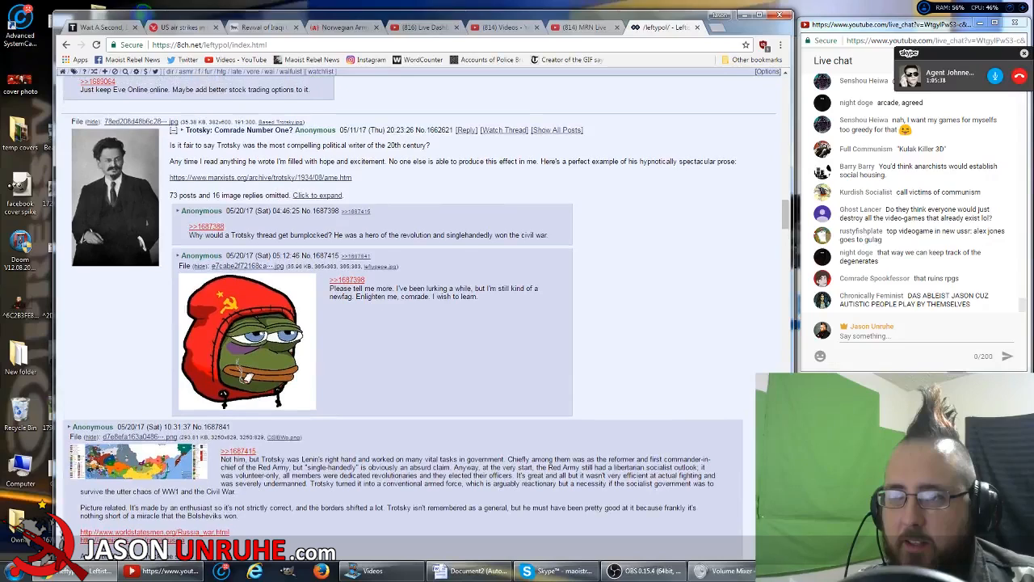
scroll("down", 3)
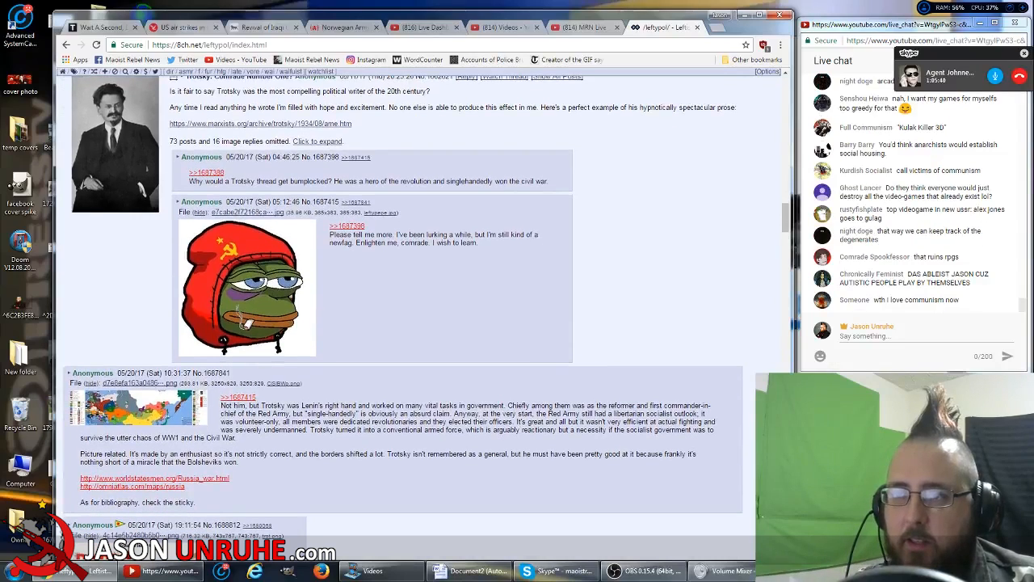
scroll("down", 3)
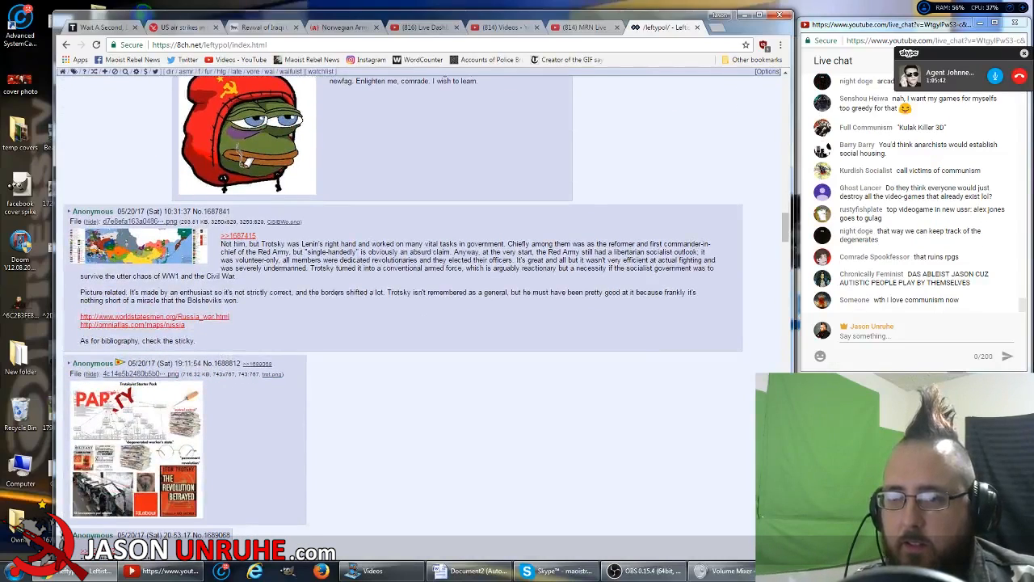
scroll("down", 3)
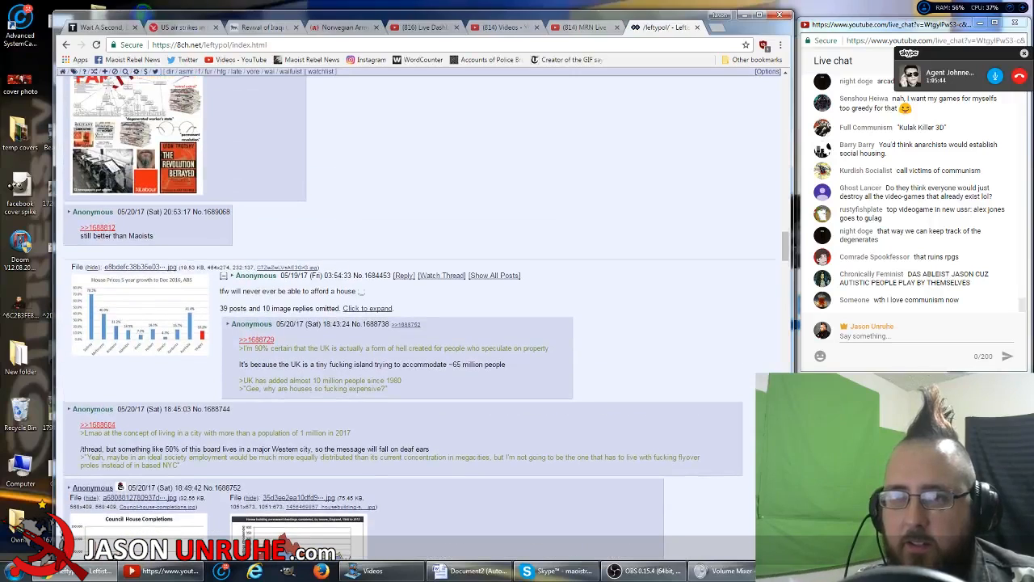
scroll("down", 3)
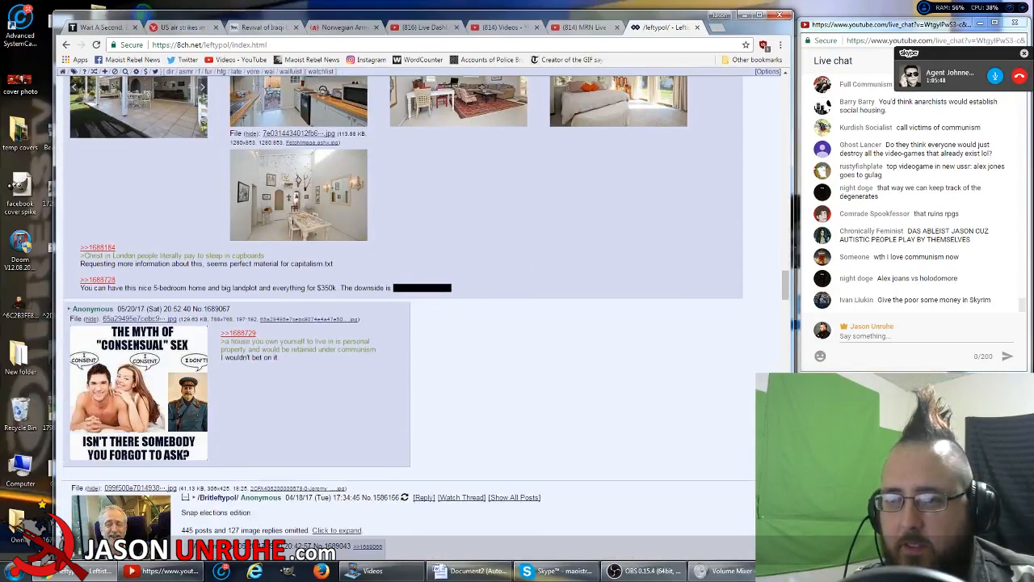
Switch to the Chrome tab holding the 'Jason Unruhe my response to your 9/11 vid' video.
left_click(663, 26)
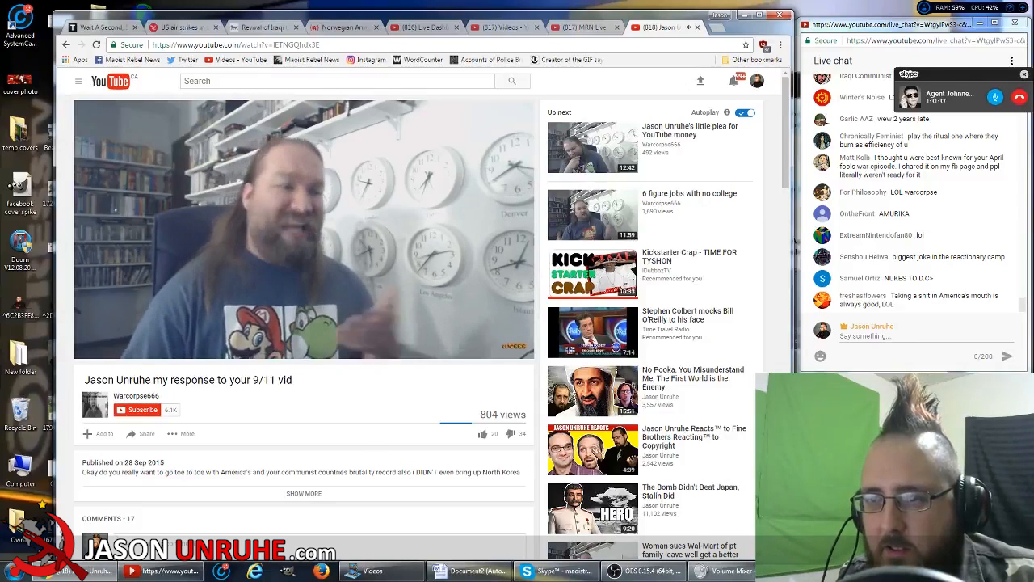
Start playing the 9/11 response video through its first 40 seconds.
left_click(304, 229)
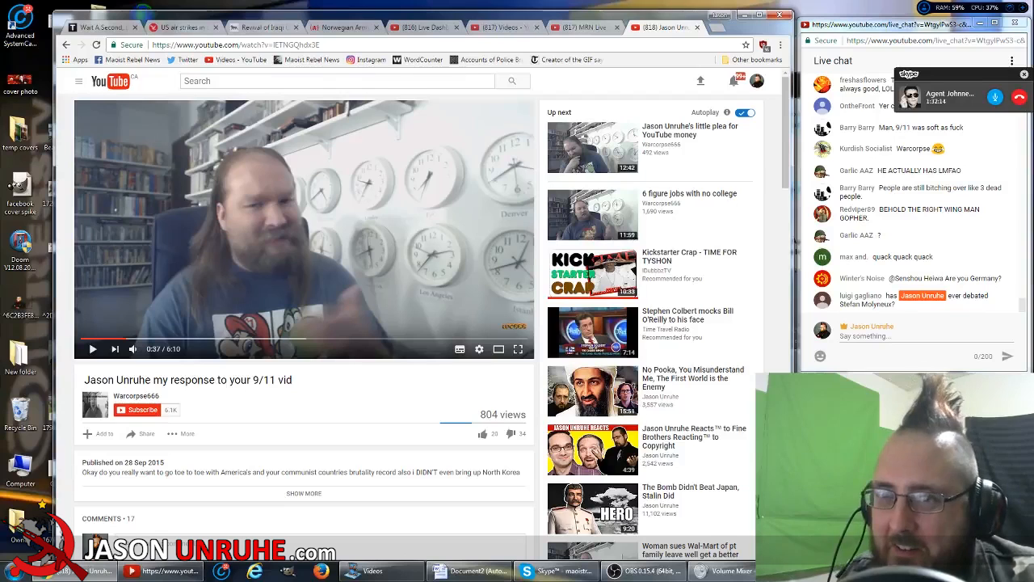
left_click(92, 349)
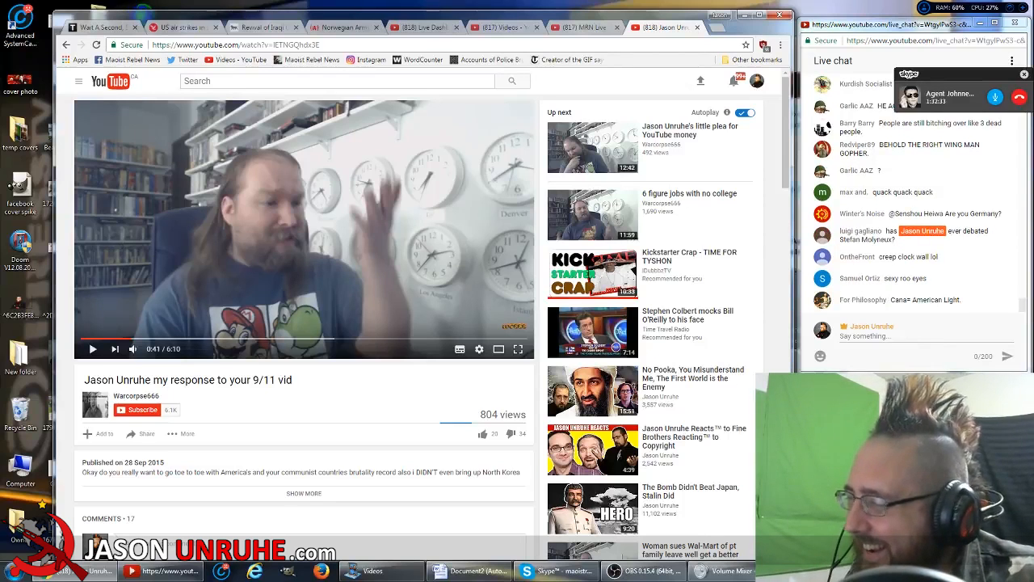
left_click(92, 349)
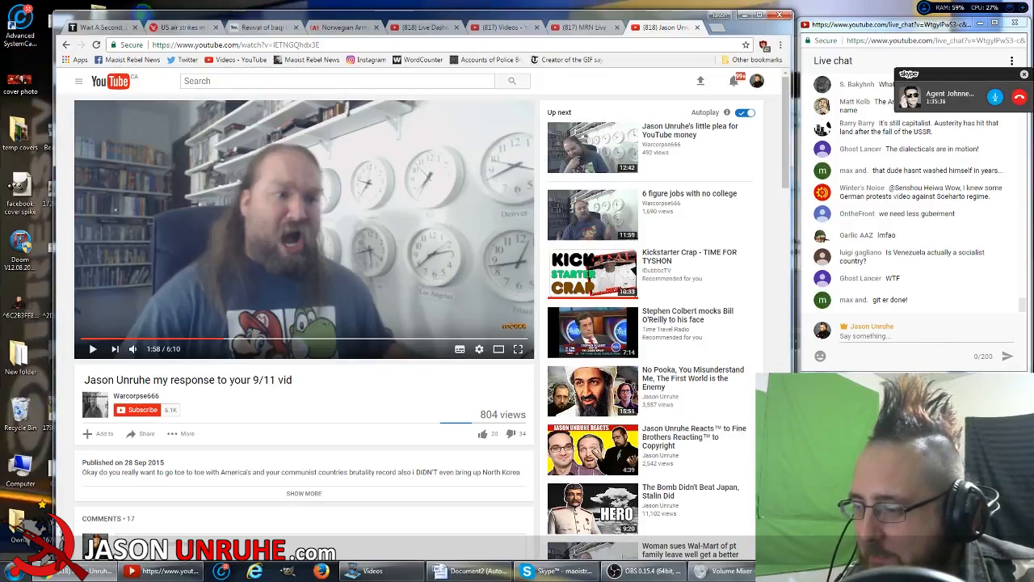
Keep the video playing toward the two-minute mark.
left_click(92, 349)
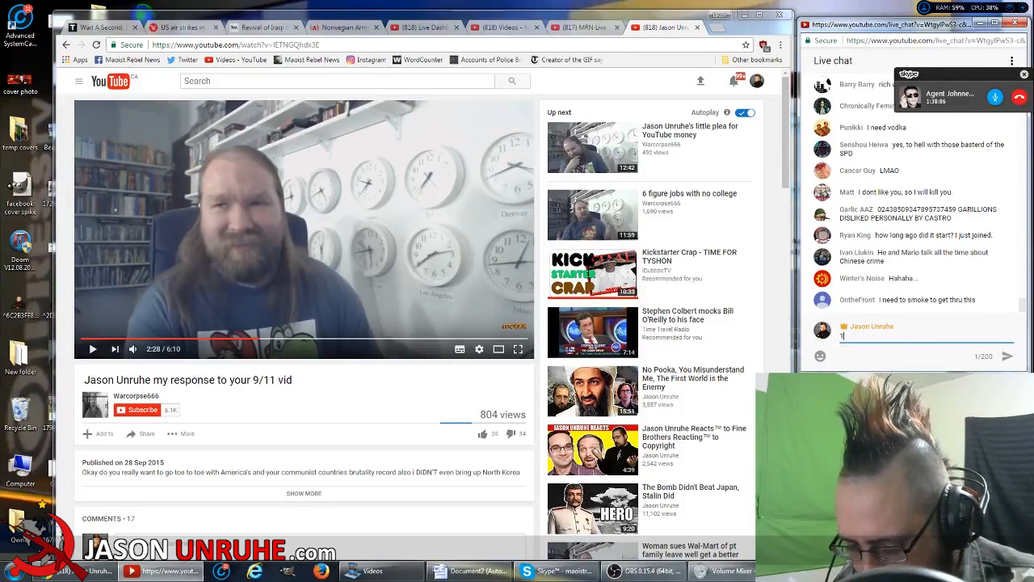
Let playback continue to about 2:40 of 6:10.
type(":40 minutes")
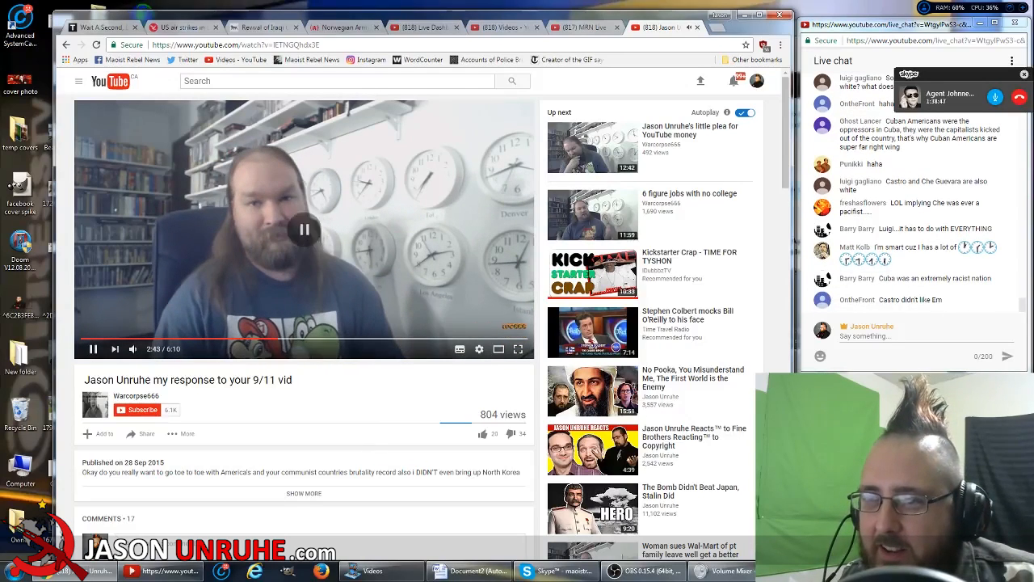
Pause the response video at the 2:49 mark while live chat keeps running.
left_click(304, 229)
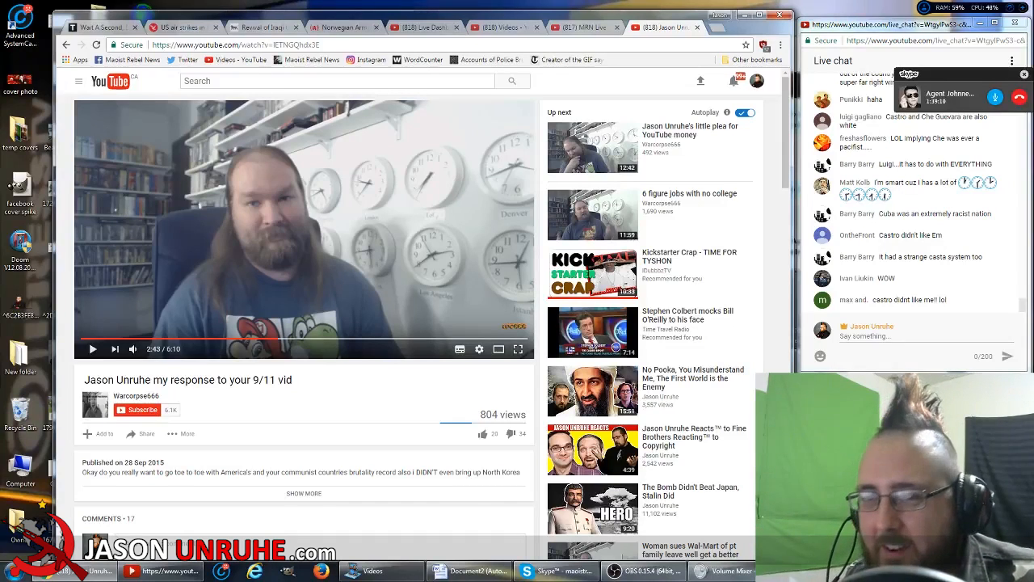
Resume playing the response video past the paused point.
left_click(92, 349)
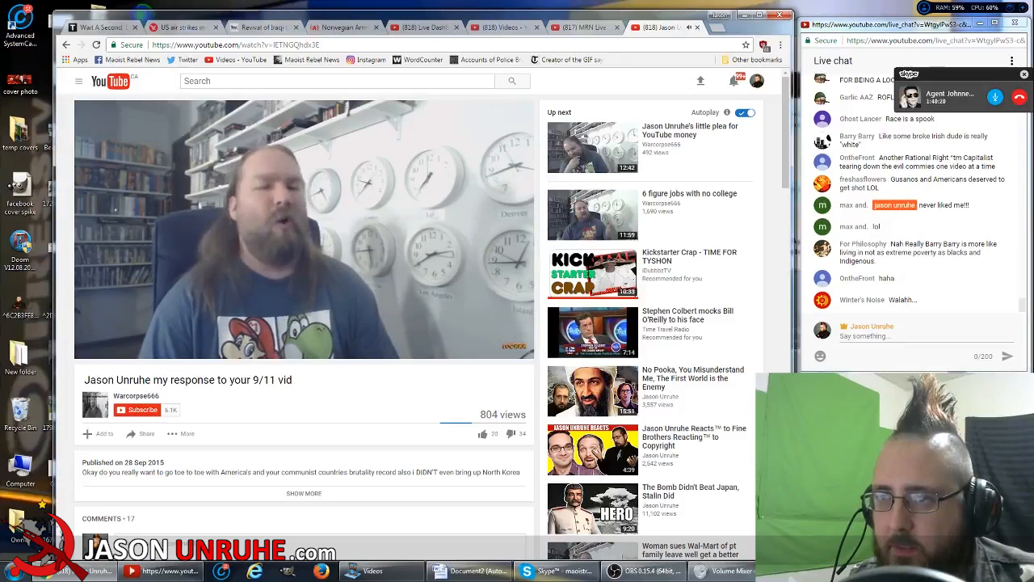
left_click(303, 229)
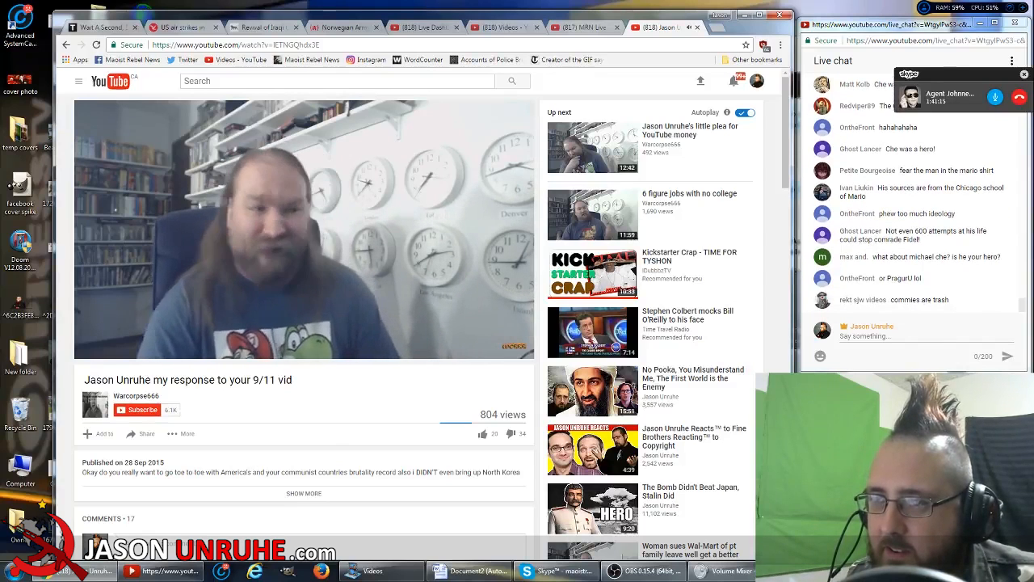
left_click(304, 229)
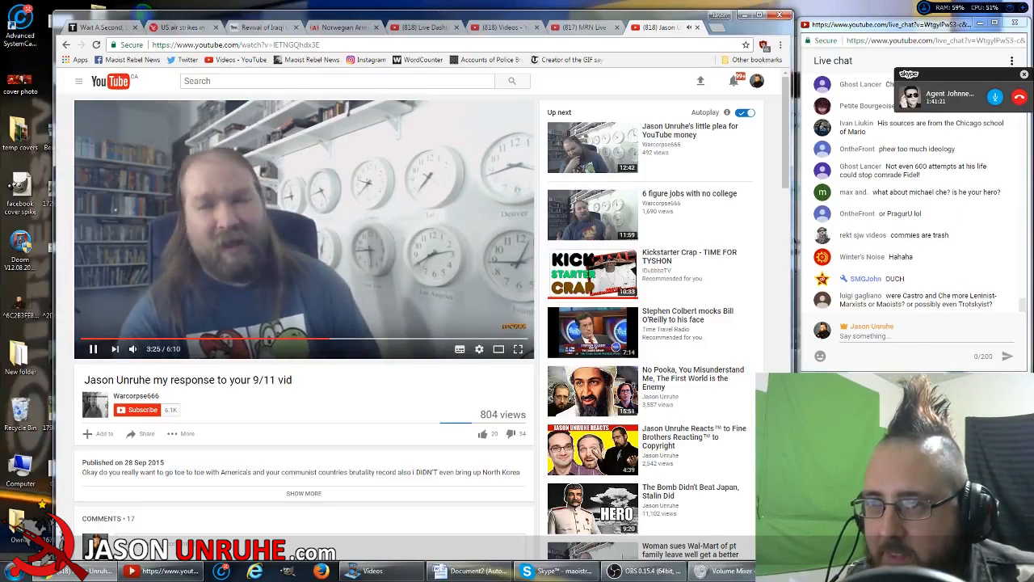
left_click(303, 229)
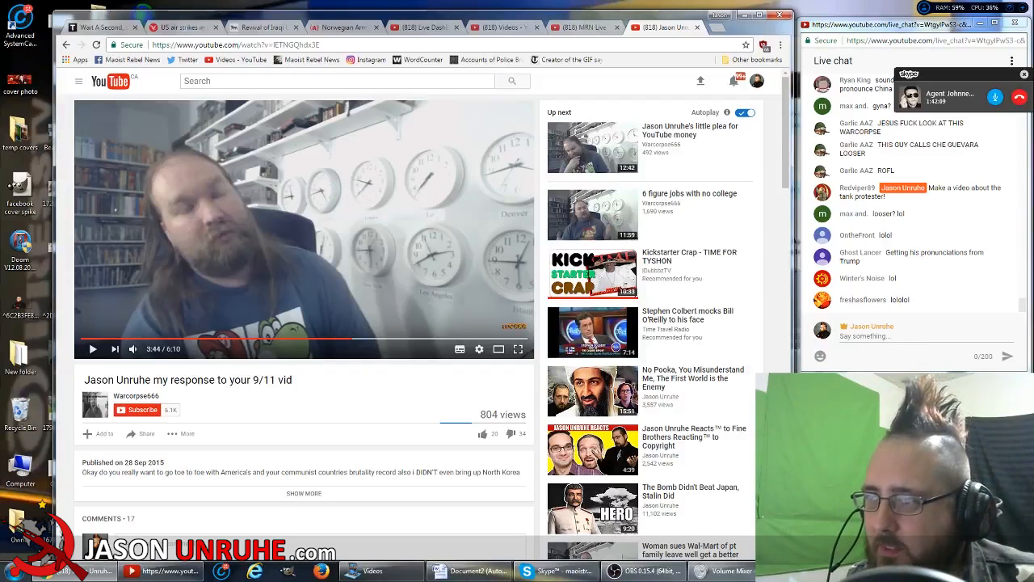
Keep the 9/11 response video playing until about 3:44 of 6:10.
left_click(92, 349)
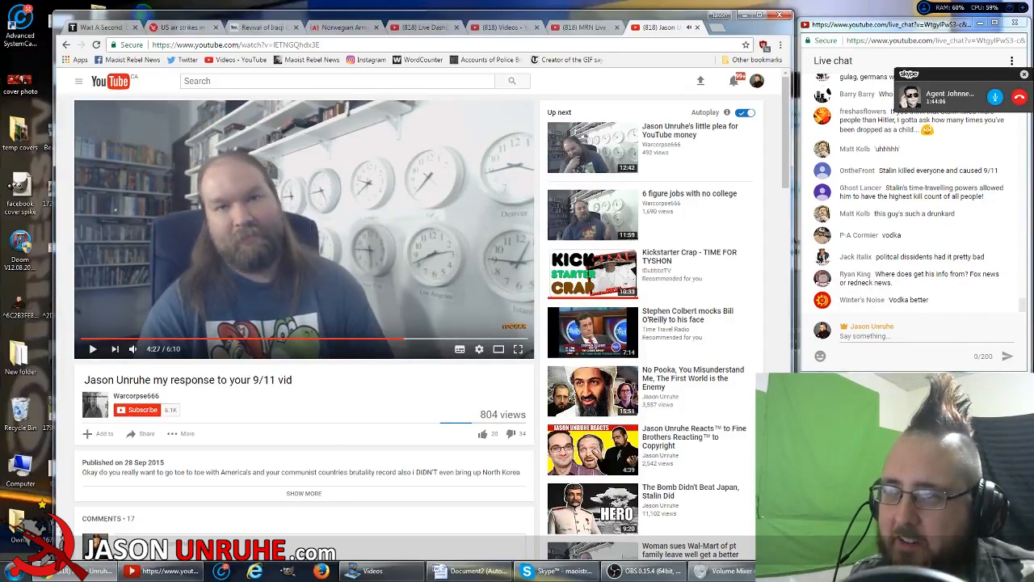
Let the 9/11 response video play on to about 4:27 of 6:10.
left_click(304, 230)
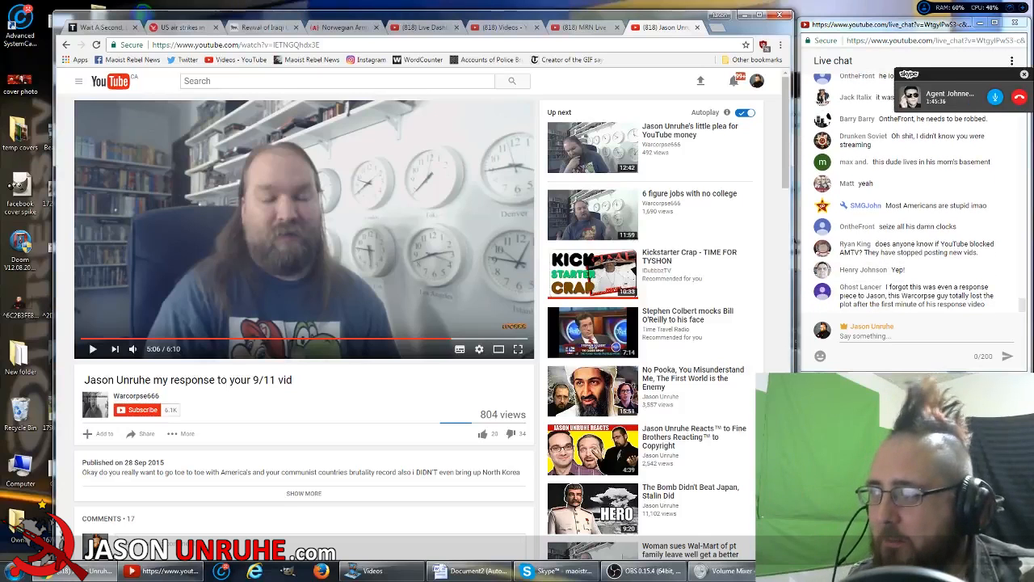
Keep the video playing into its final minute, near 5:50 of 6:10.
left_click(93, 349)
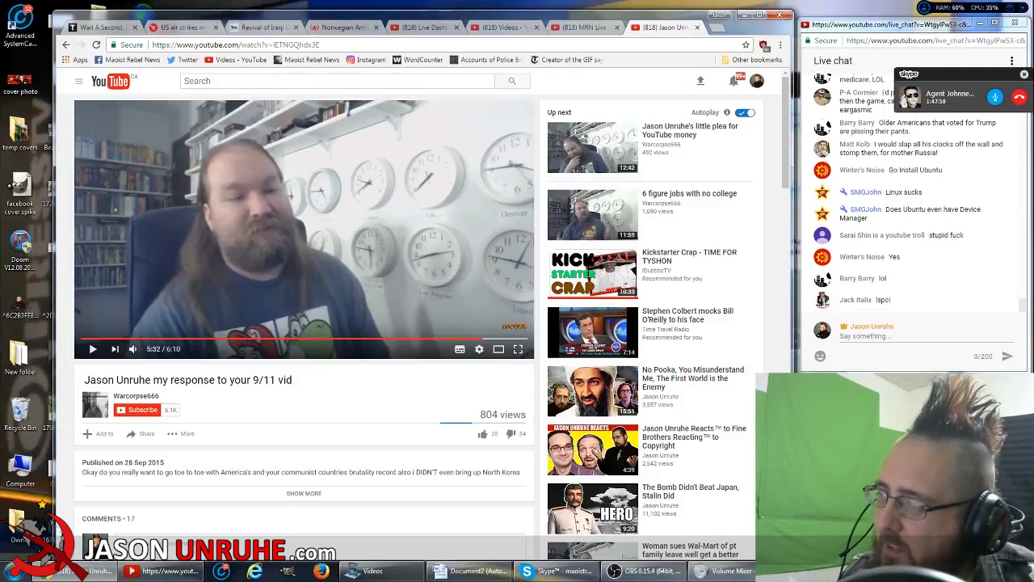
left_click(92, 349)
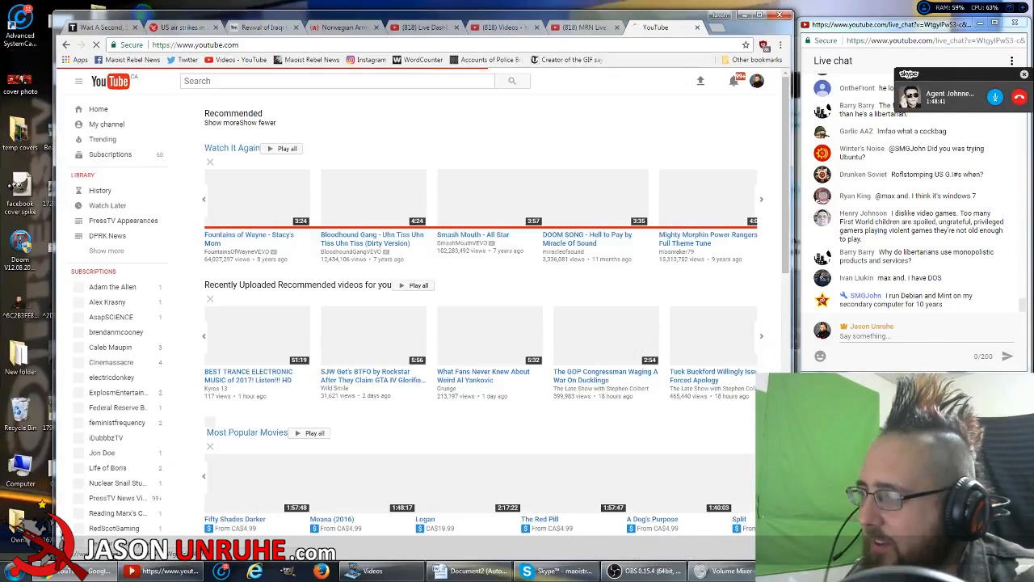
Scroll the YouTube home page down past Watch It Again to Most Popular Movies and Cinemassacre.
left_click(97, 110)
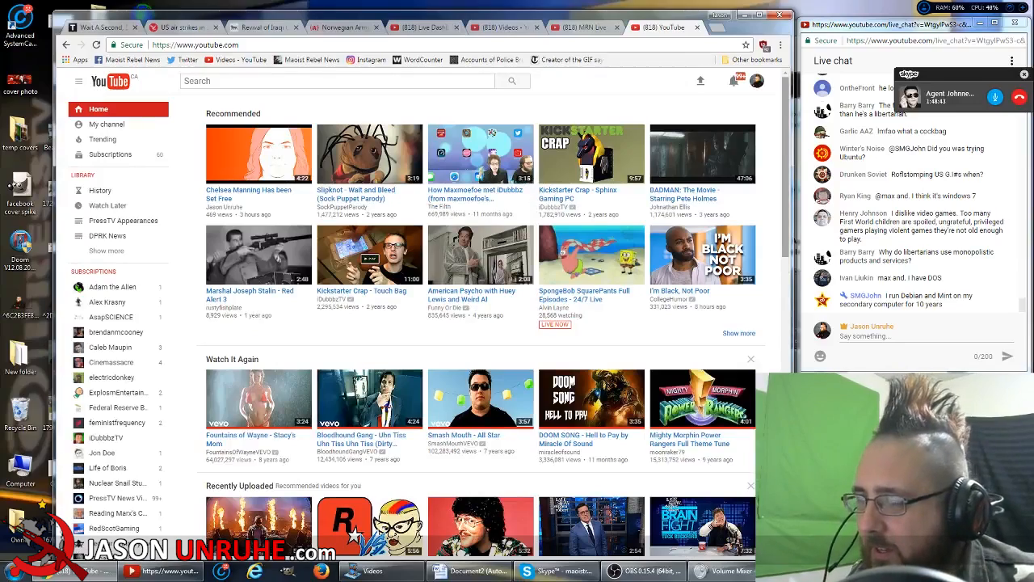
scroll("down", 3)
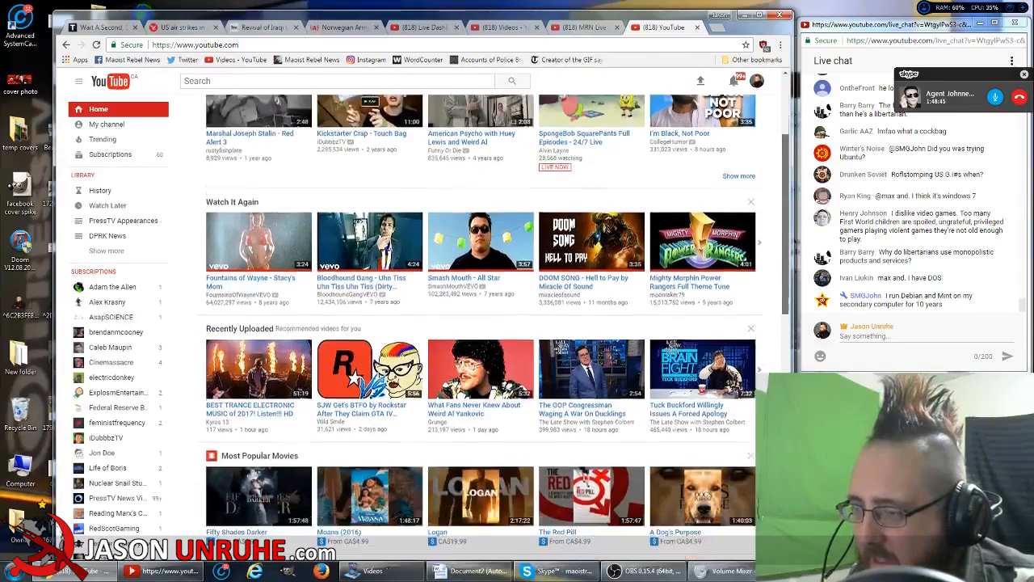
scroll("down", 3)
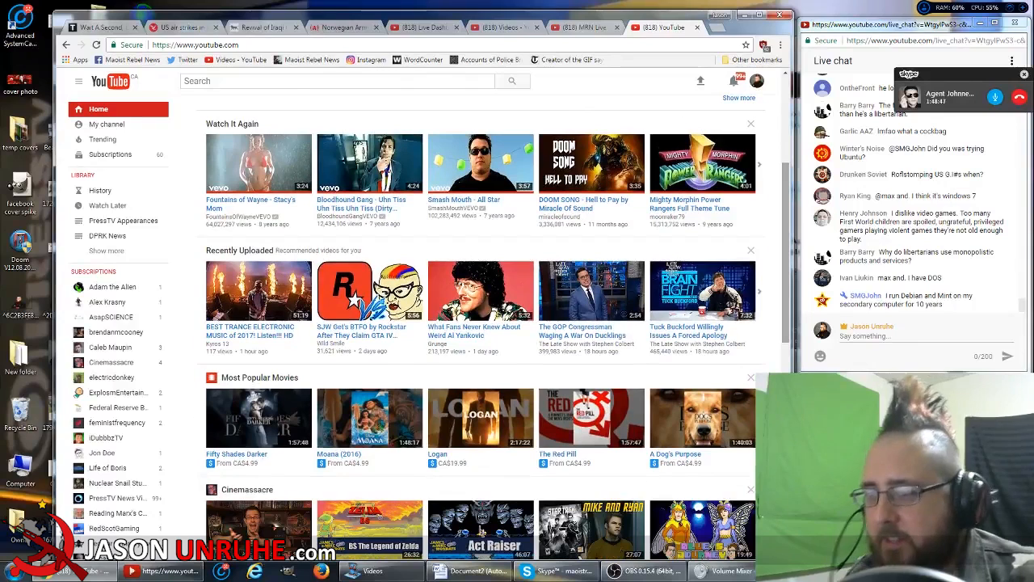